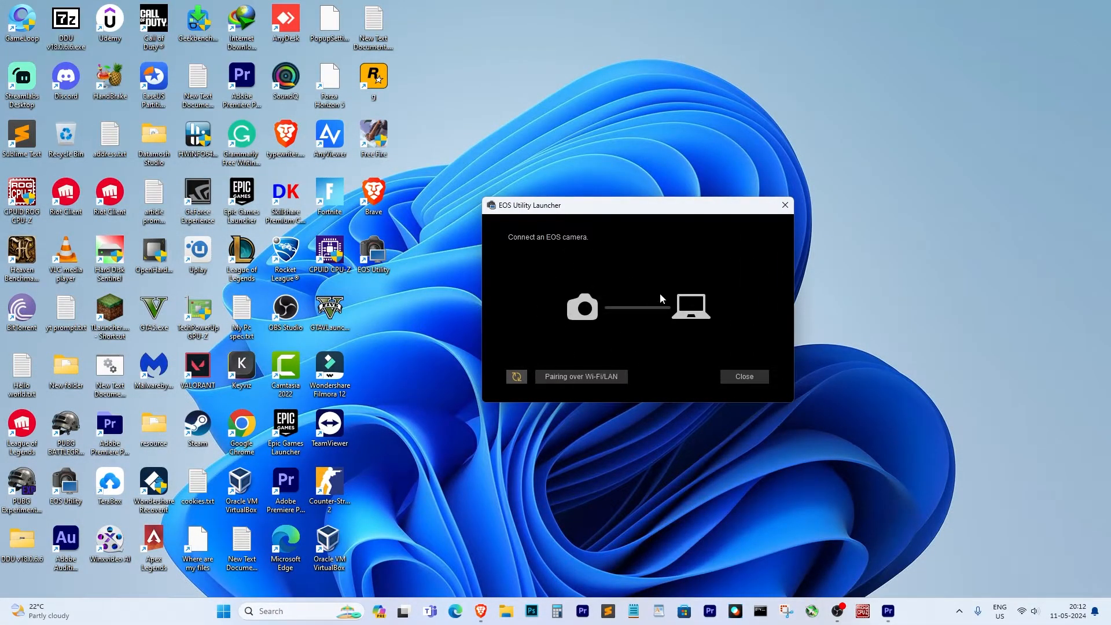
Choose Pairing over Wi-Fi/LAN, then close the EOS Pairing Software window and the launcher
left_click(579, 376)
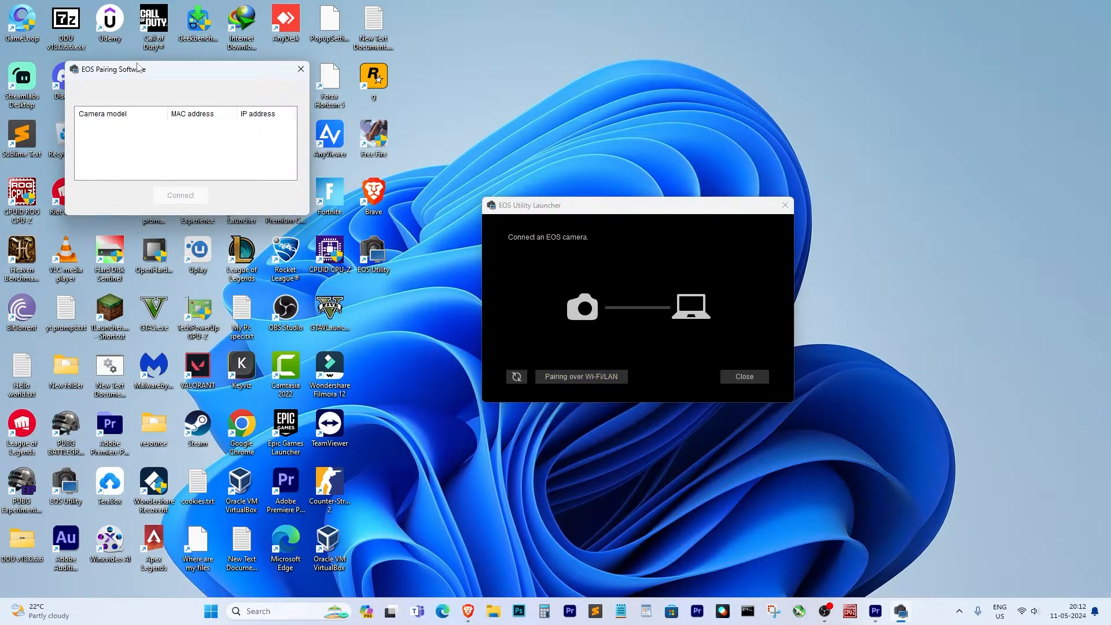
left_click(300, 69)
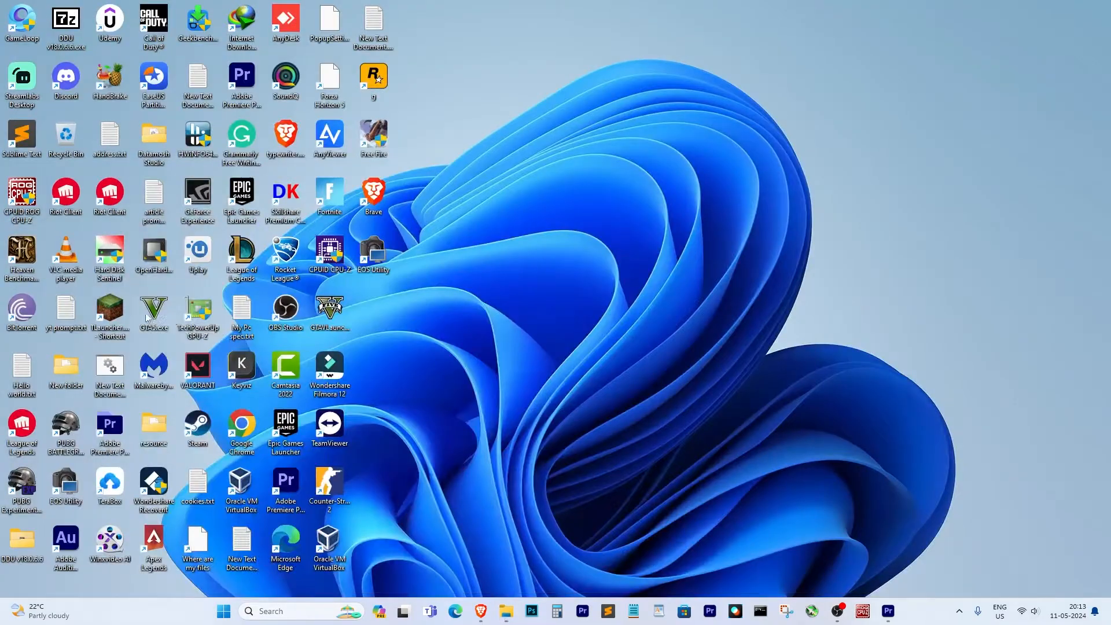
Search the system from the taskbar so Control Panel appears in the results
left_click(504, 611)
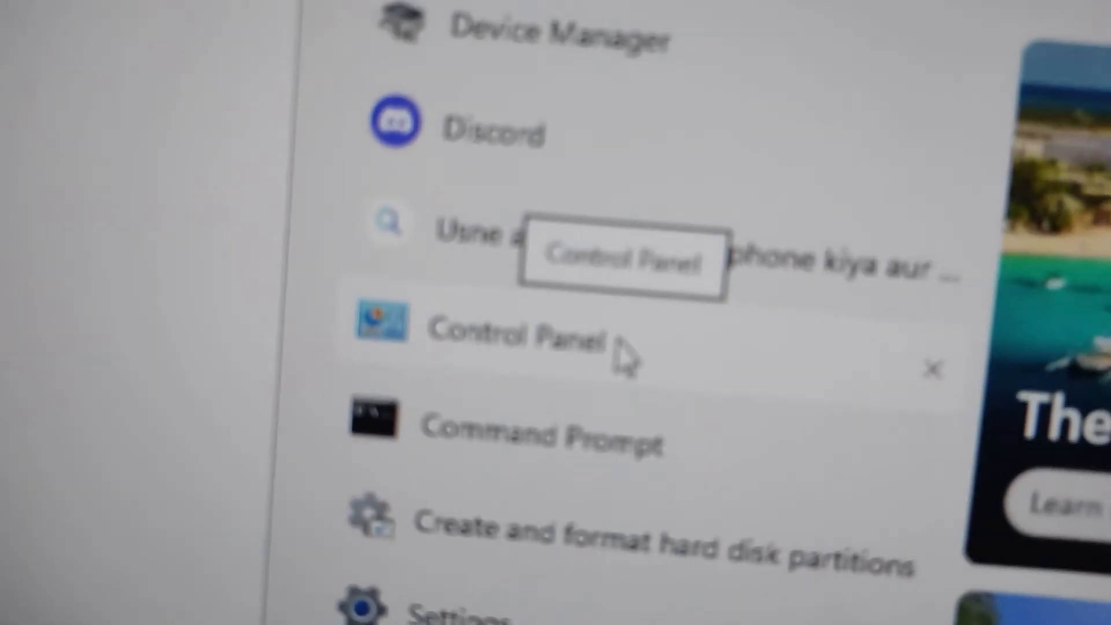
Launch Control Panel from the search results to its category home page
left_click(517, 336)
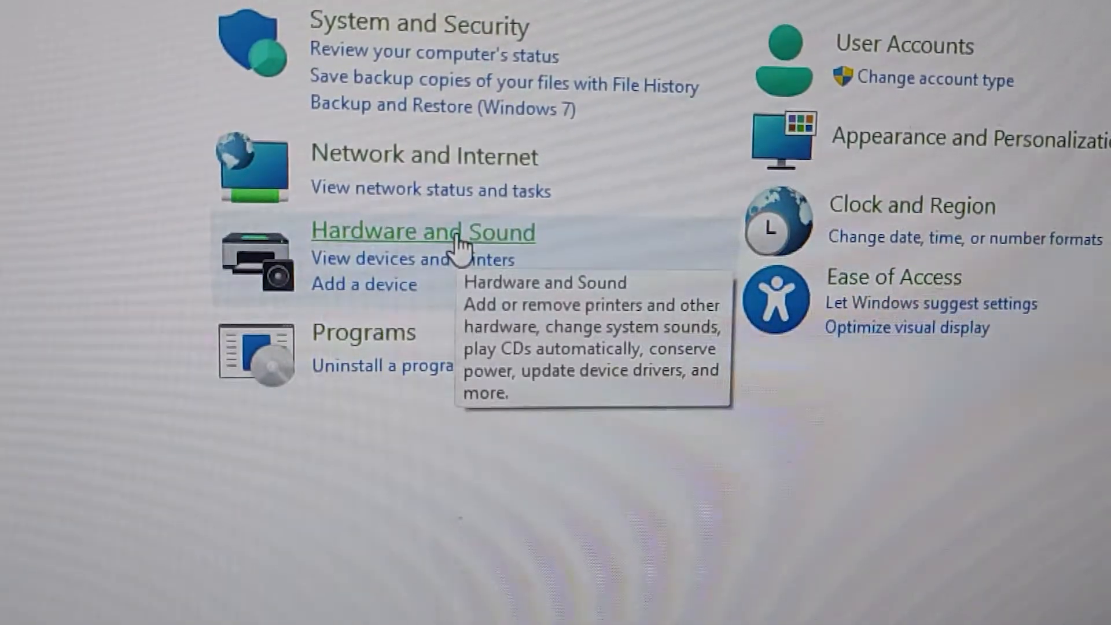
Go through Hardware and Sound into Devices and Printers, landing on the Cameras settings page
left_click(422, 231)
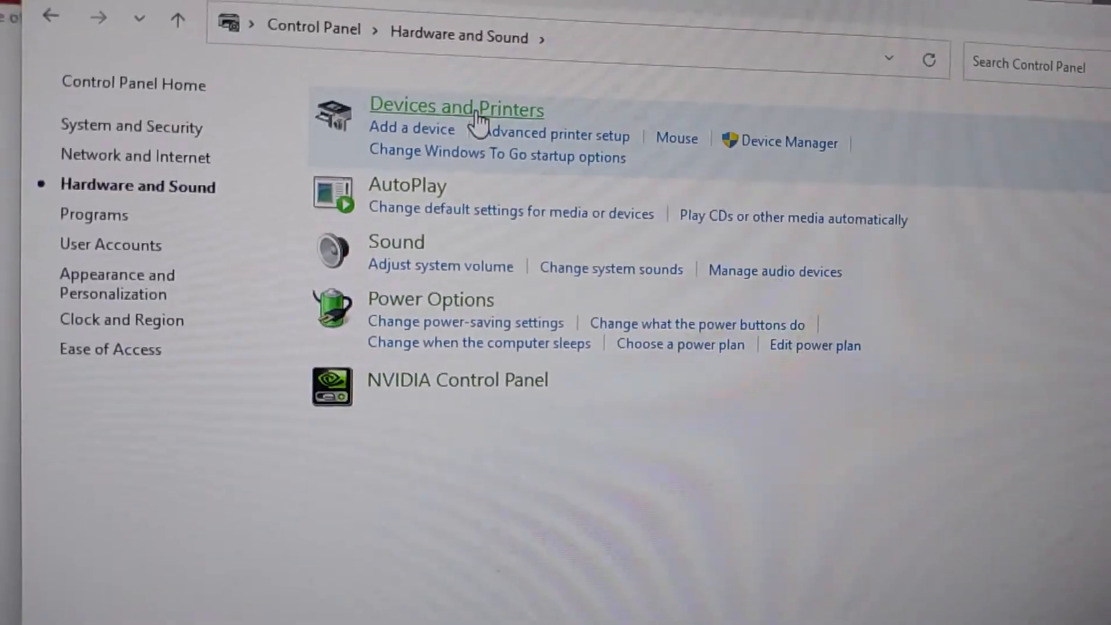
left_click(456, 108)
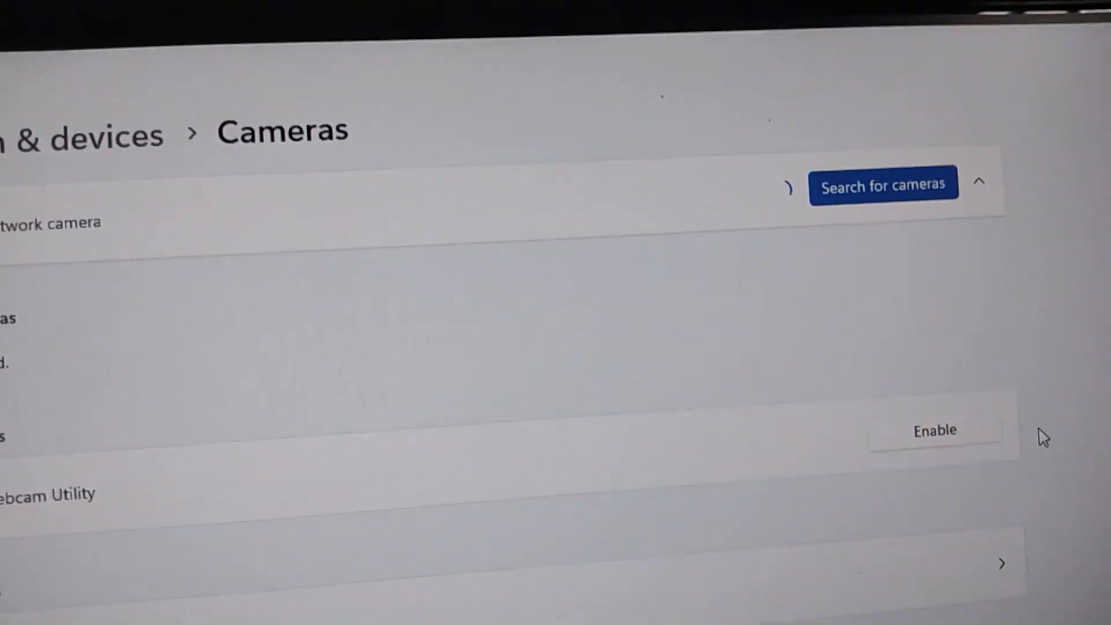
Scroll down the Cameras settings page before moving to This PC in File Explorer
scroll("down", 3)
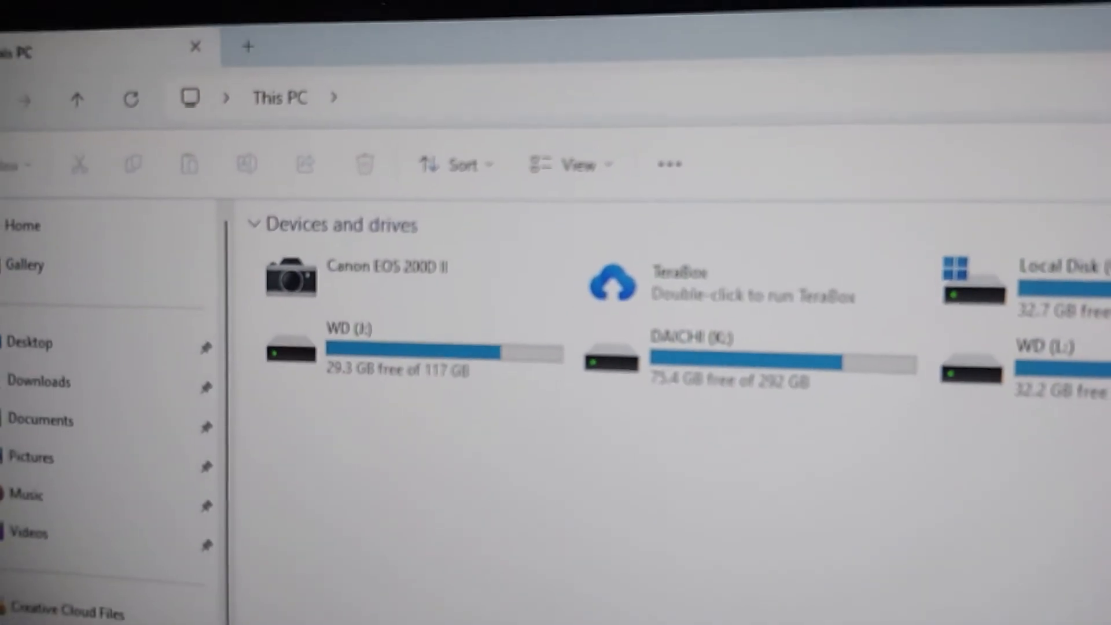
Open the Canon EOS 200D II from This PC and choose 'Download images to computer' in EOS Utility
double_click(289, 275)
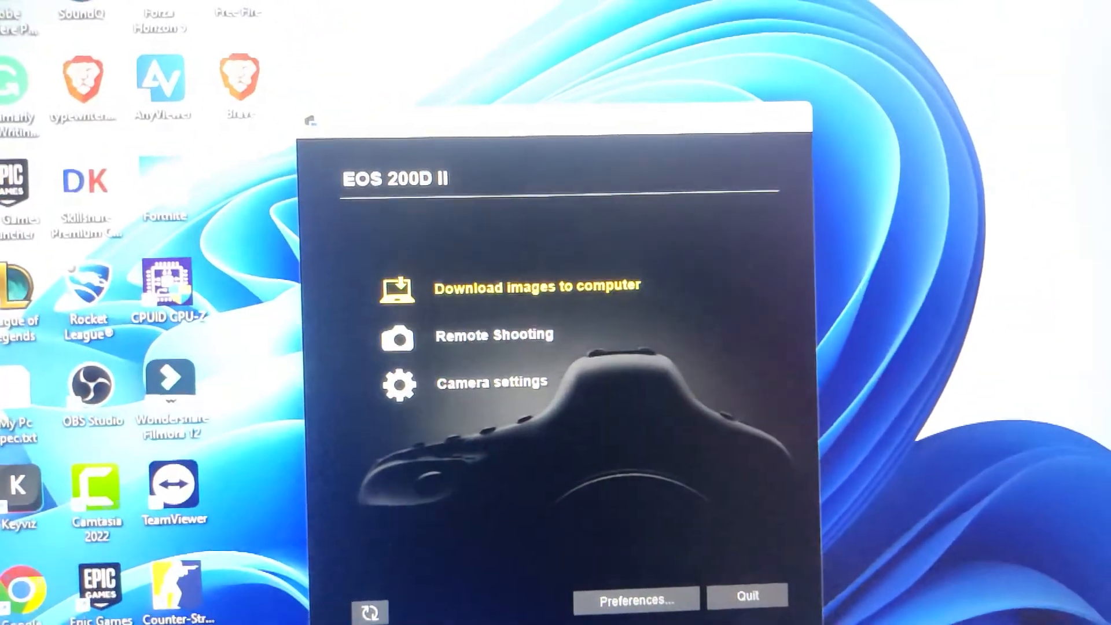
left_click(536, 287)
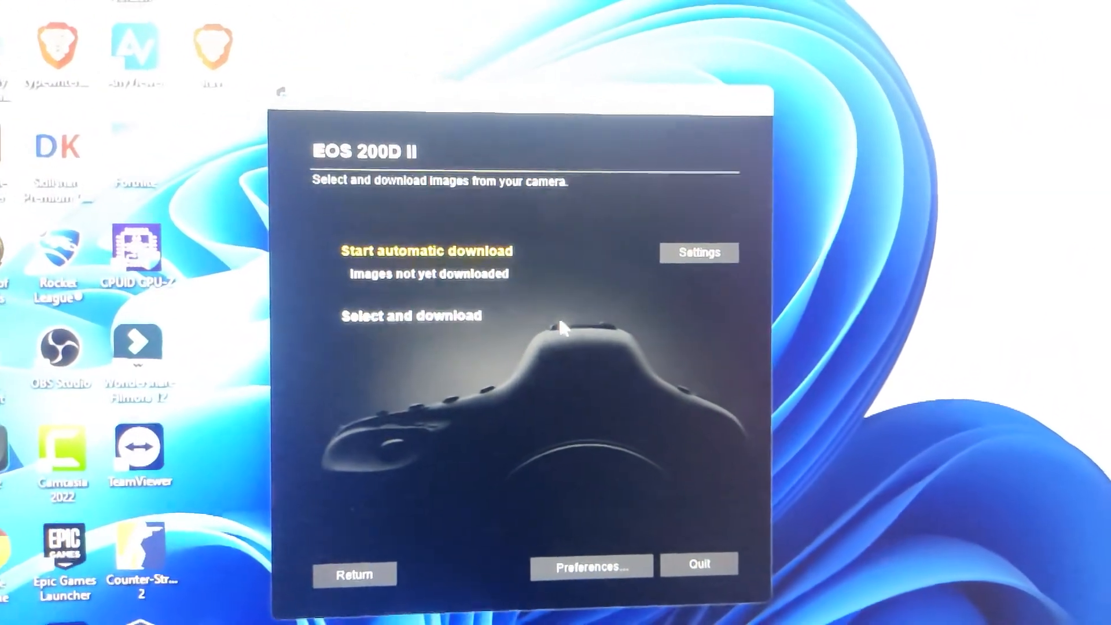